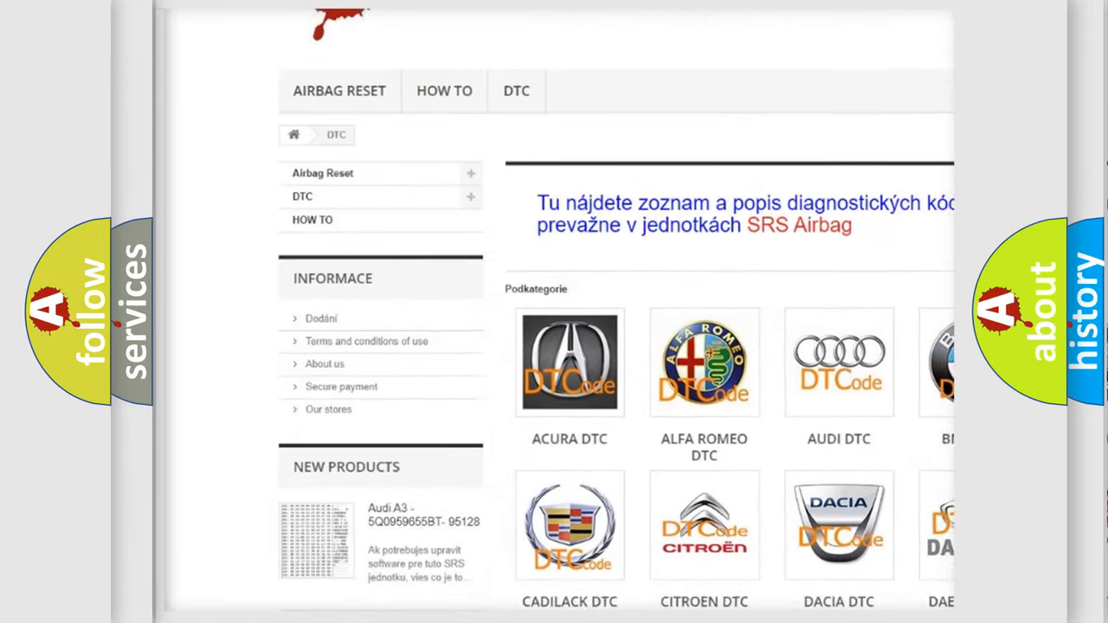
scroll(down, 3)
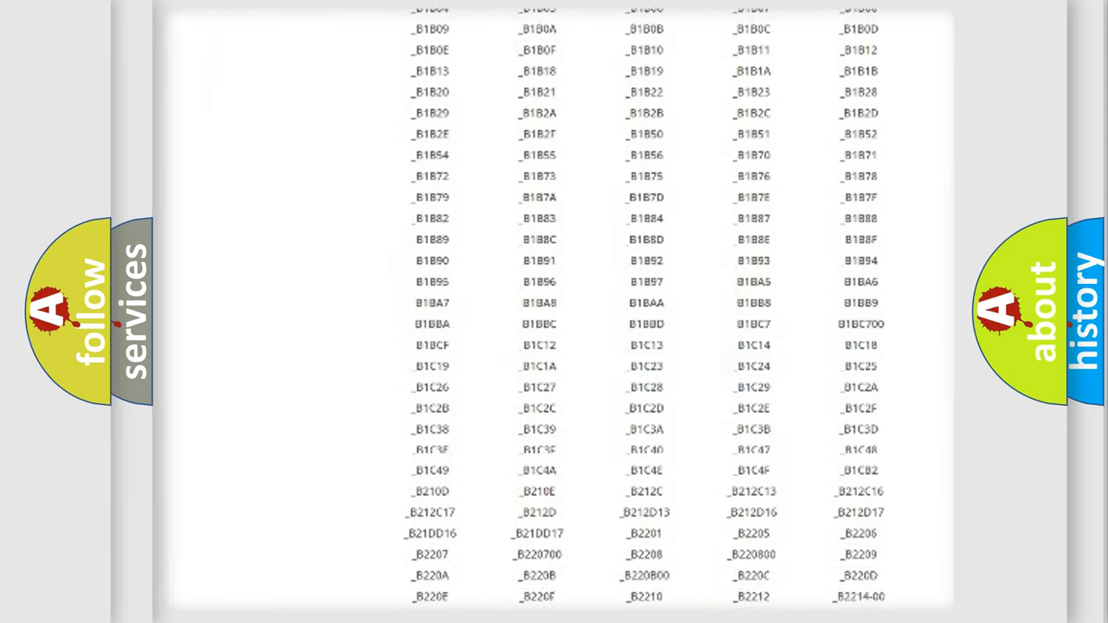
scroll(down, 3)
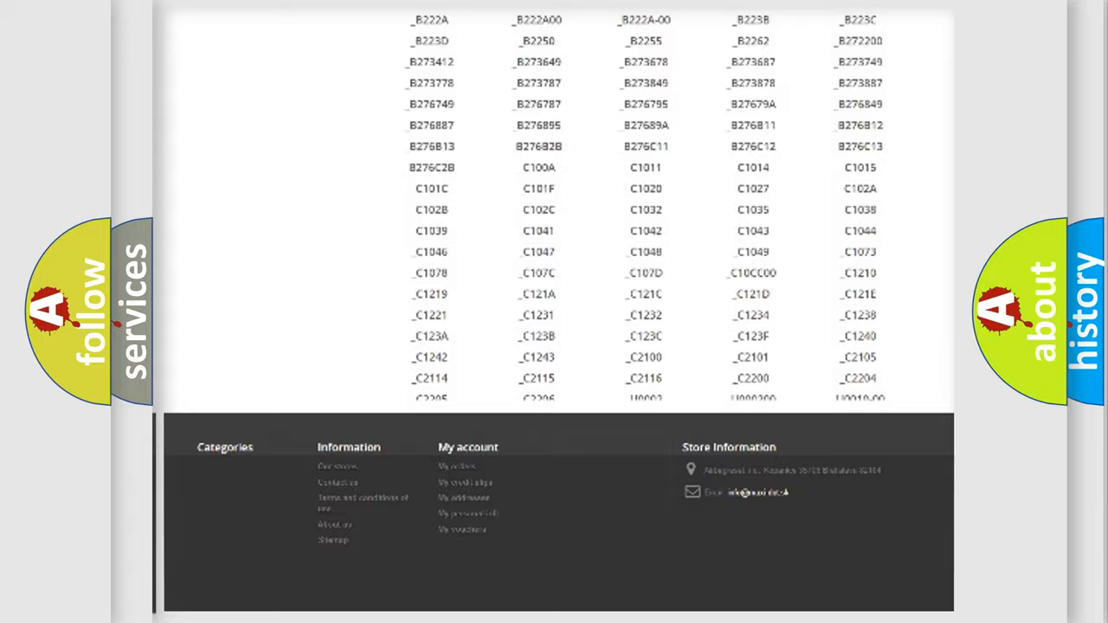